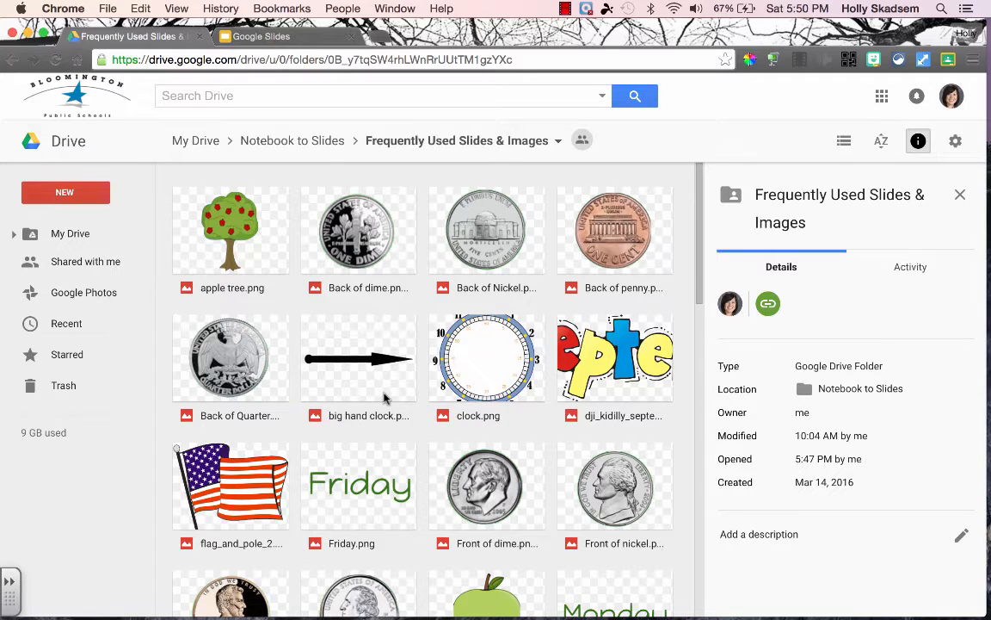
# - Preview the Front of Quarter coin image and the Days in School chart screenshot in the Drive folder
pyautogui.scroll(-3)
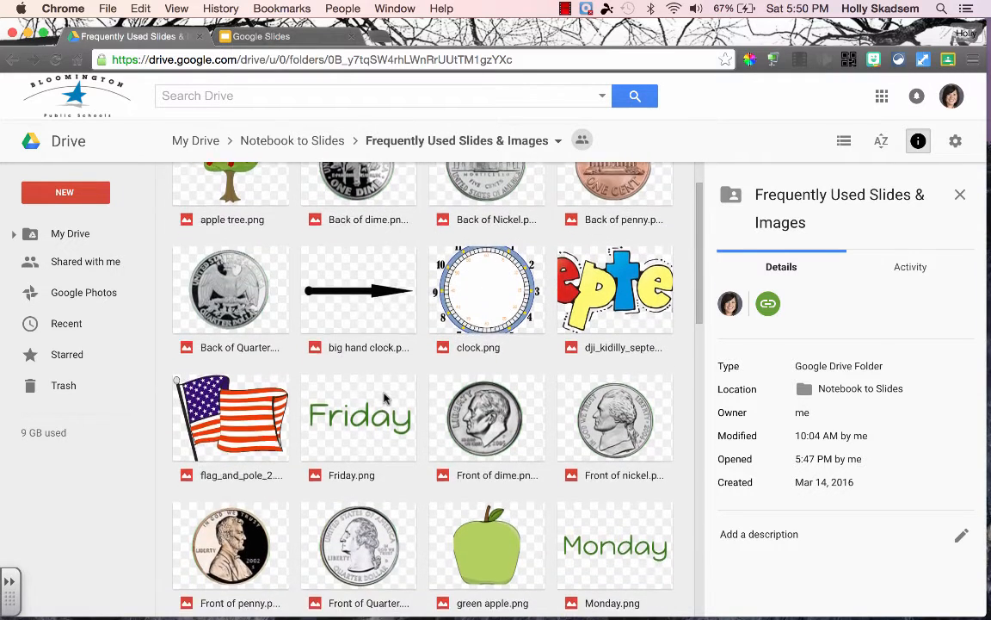
pyautogui.scroll(-3)
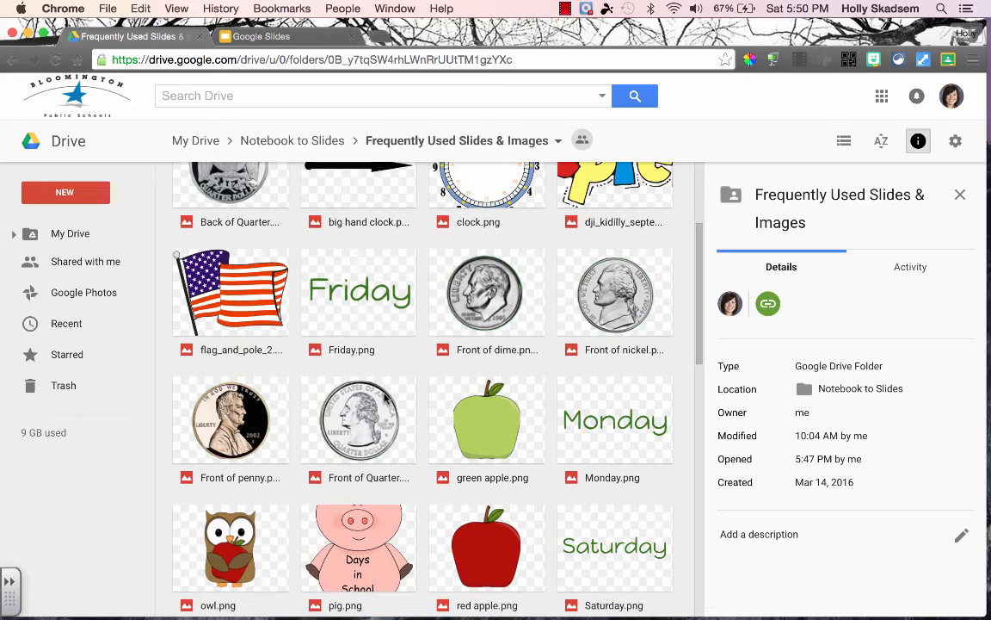
pyautogui.scroll(-3)
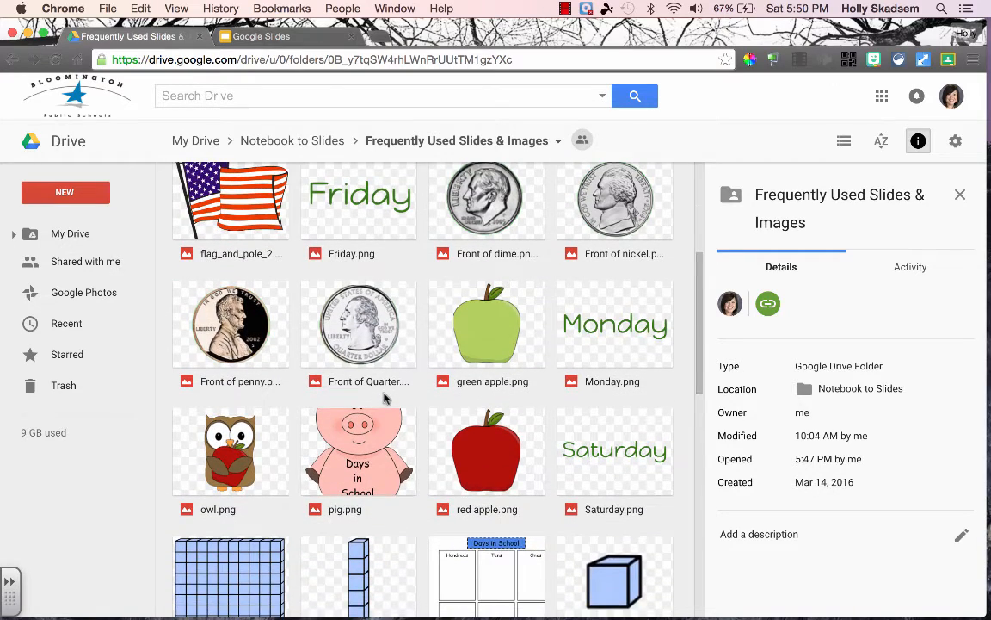
pyautogui.doubleClick(358, 324)
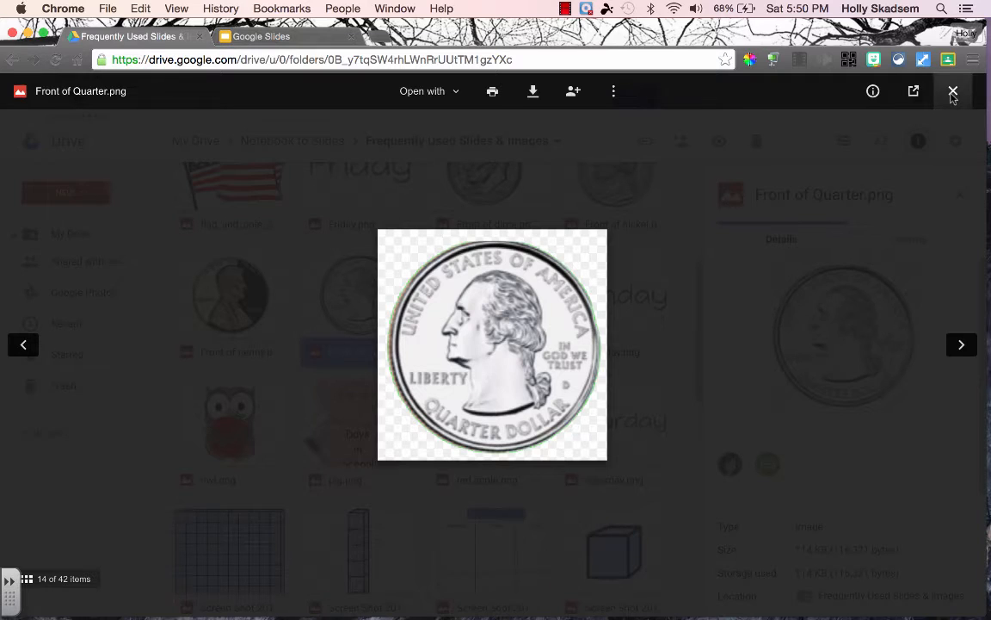
pyautogui.click(953, 92)
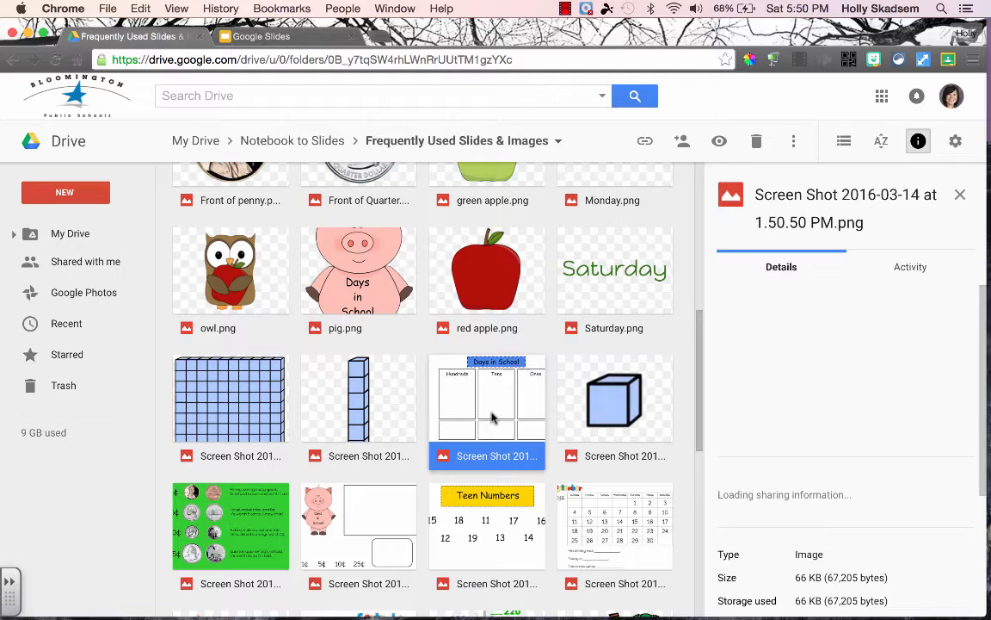
pyautogui.doubleClick(487, 398)
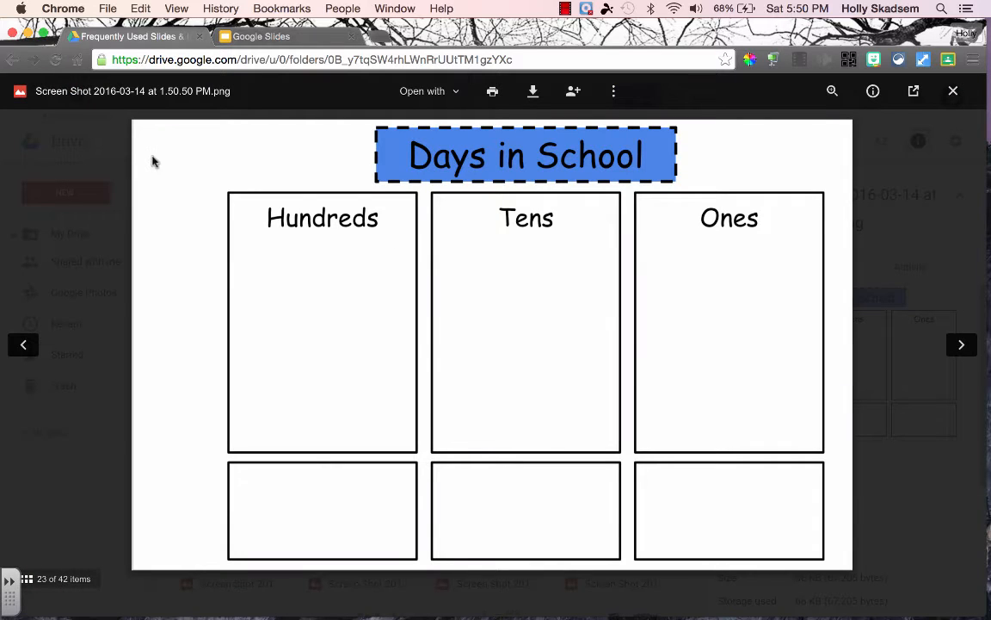
pyautogui.moveTo(351, 169)
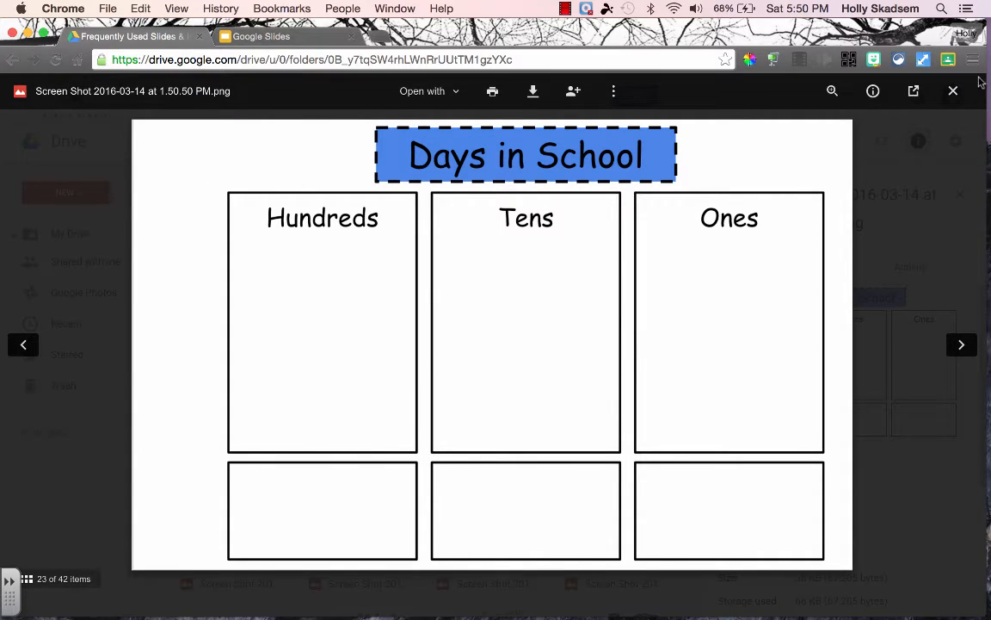
pyautogui.moveTo(953, 89)
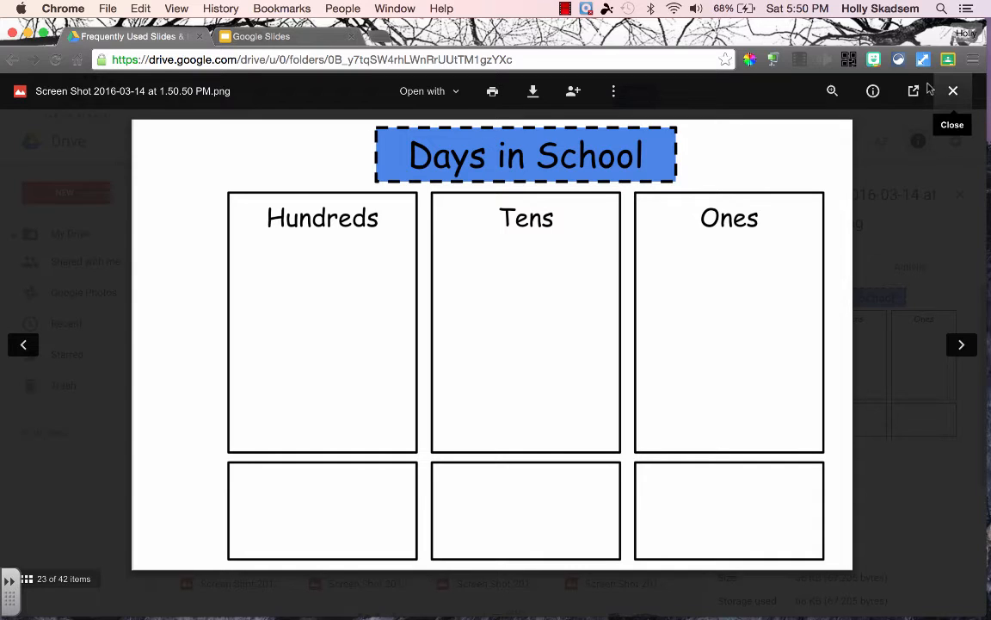
pyautogui.moveTo(254, 379)
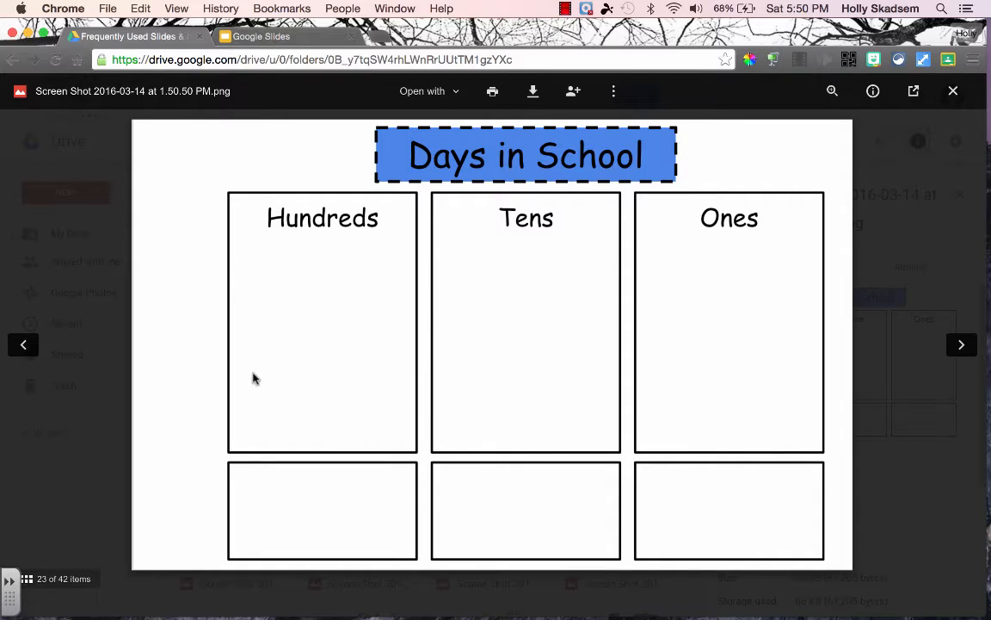
pyautogui.moveTo(581, 336)
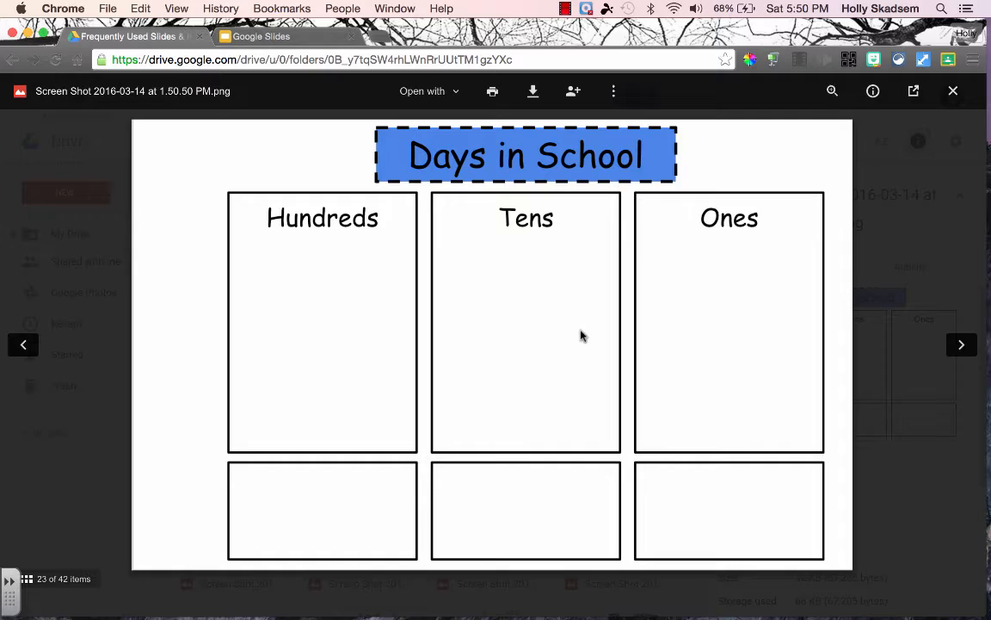
pyautogui.moveTo(954, 91)
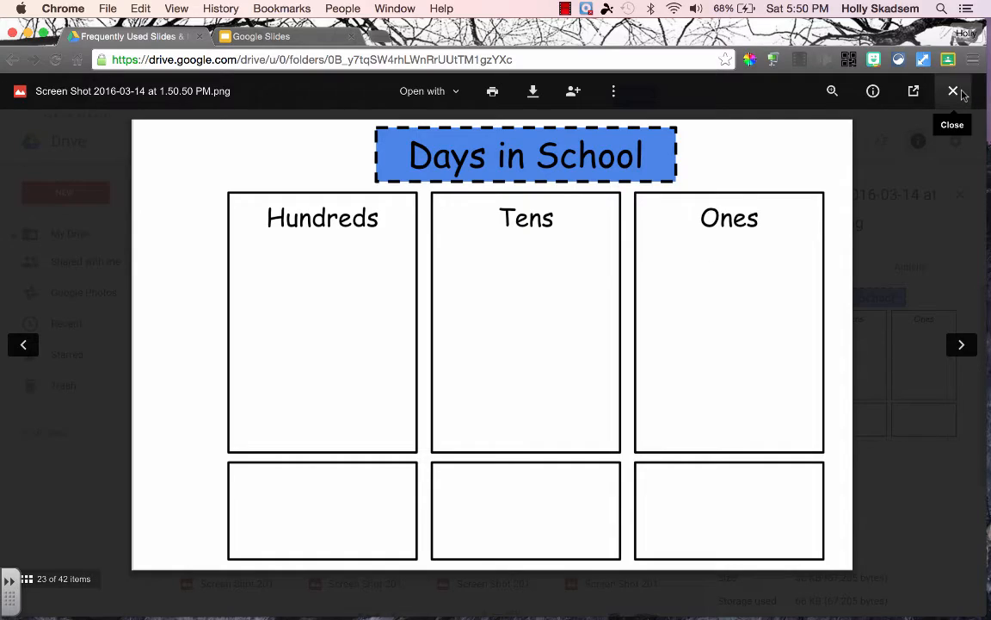
pyautogui.click(954, 90)
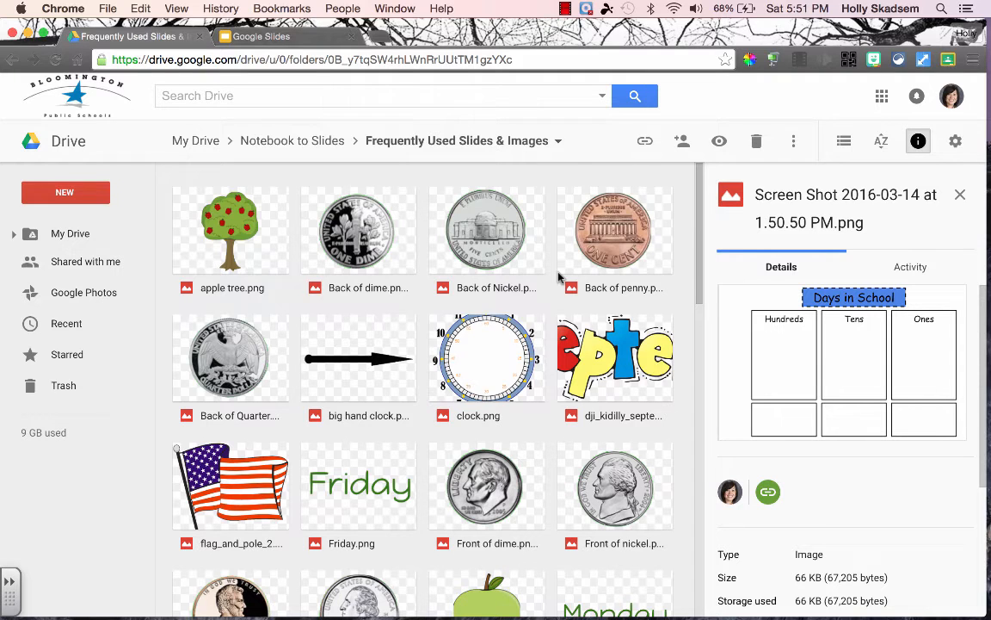
# - Scroll further through the Drive image folder before moving to the new presentation
pyautogui.scroll(-3)
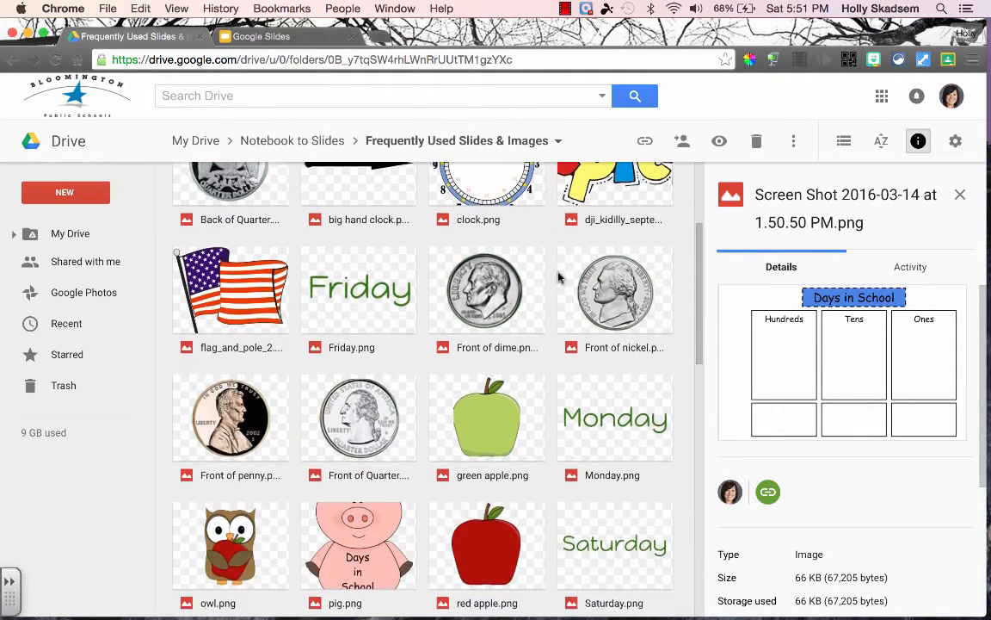
pyautogui.scroll(-3)
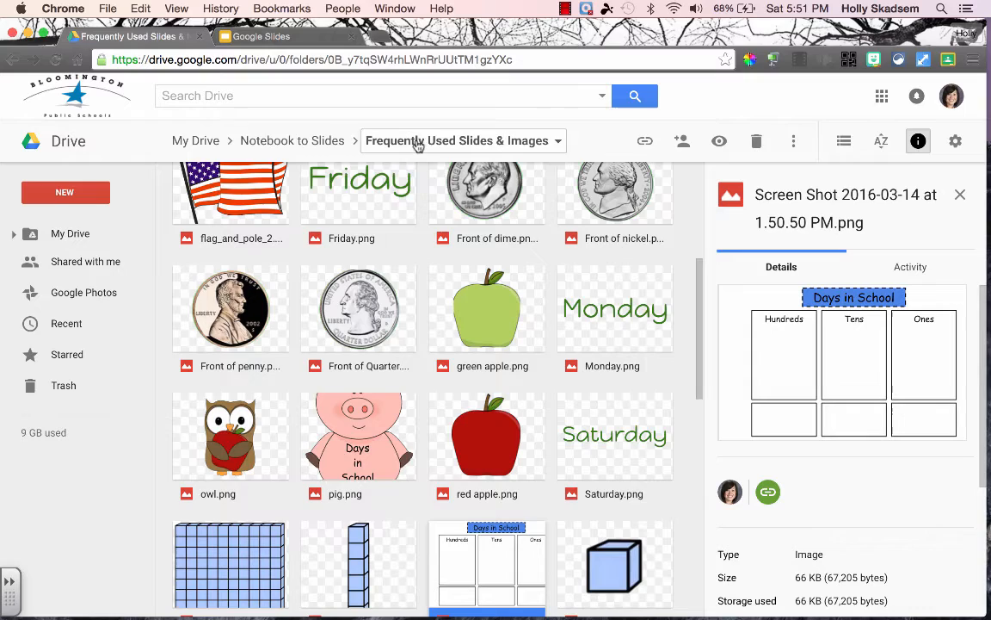
pyautogui.scroll(-3)
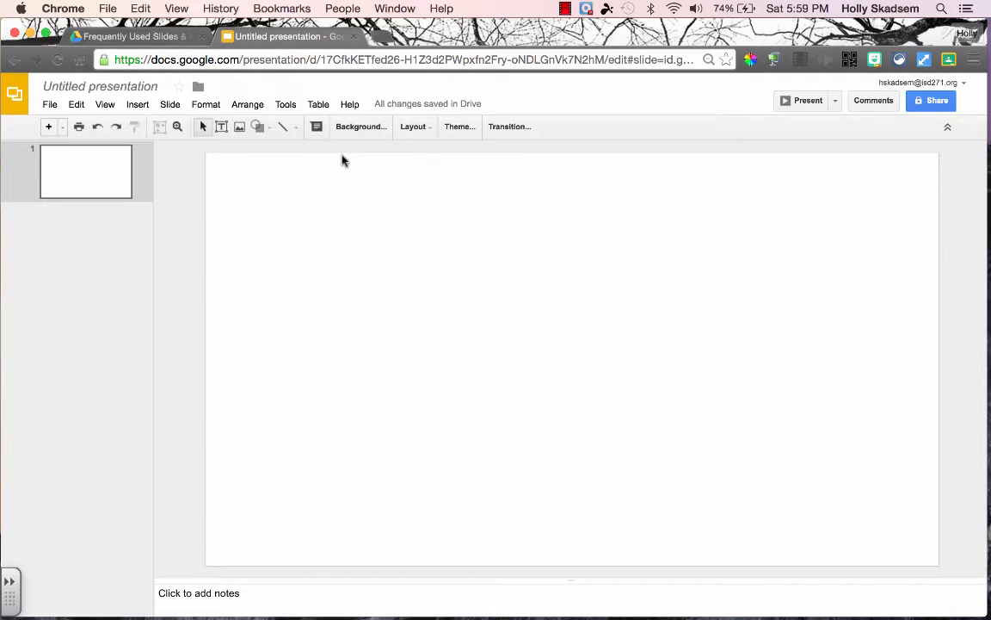
# - Choose the Days in School chart from the Frequently Used Slides & Images Drive folder as the slide background
pyautogui.click(360, 127)
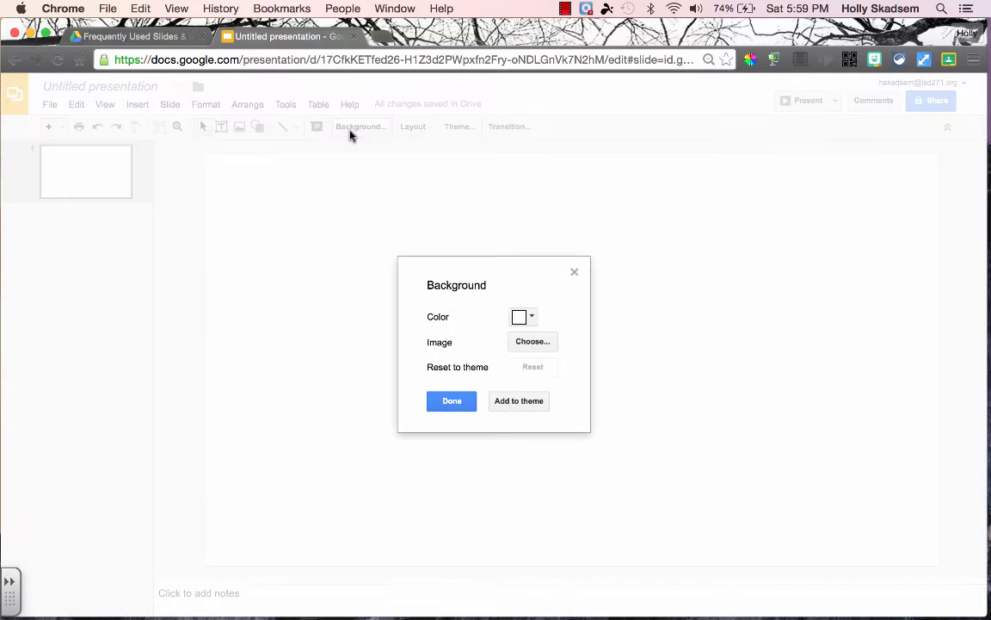
pyautogui.click(532, 341)
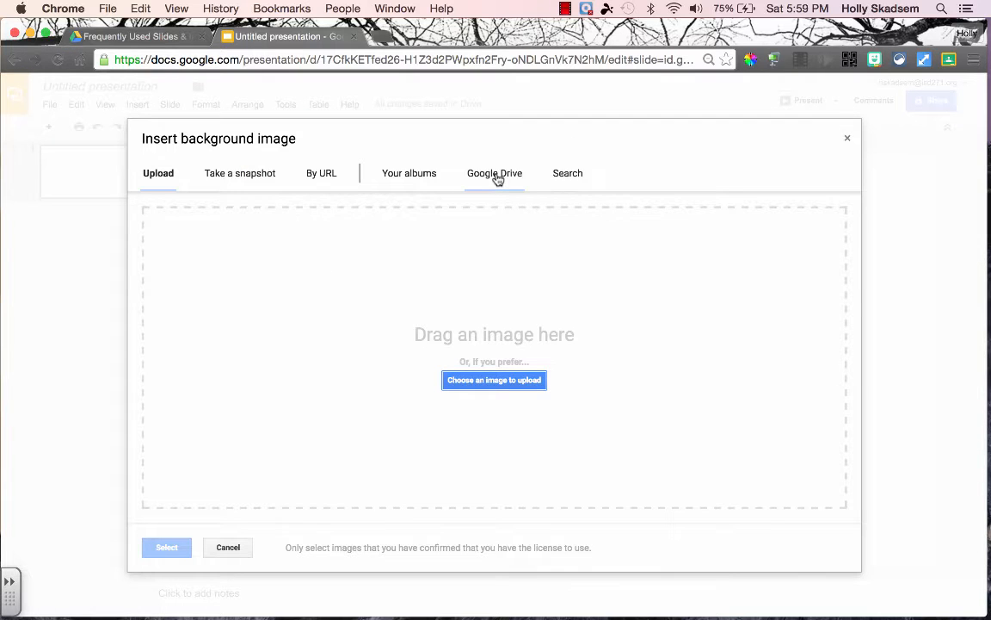
pyautogui.click(496, 172)
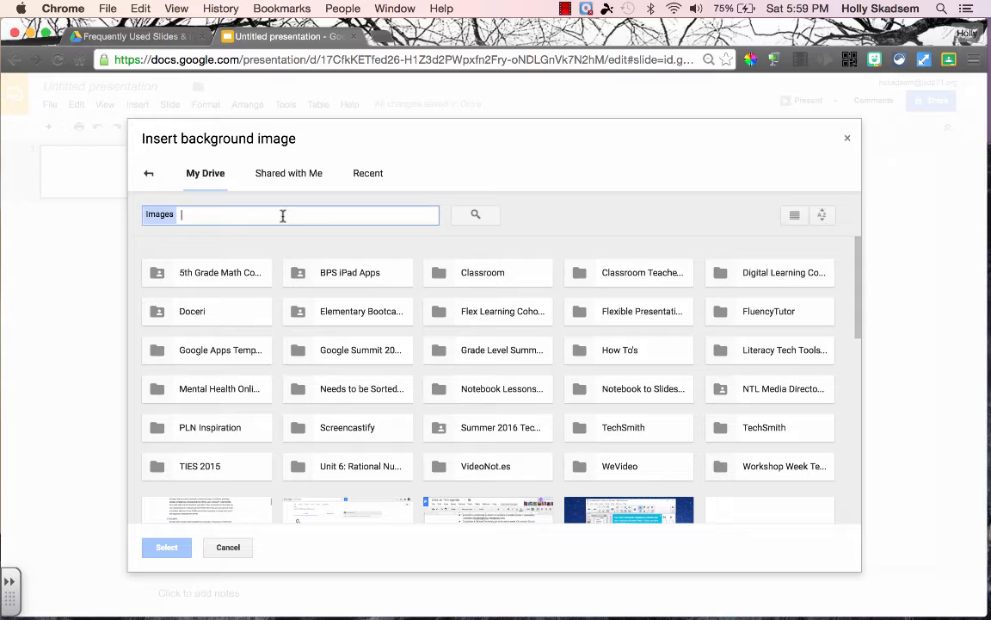
pyautogui.write('frequently used')
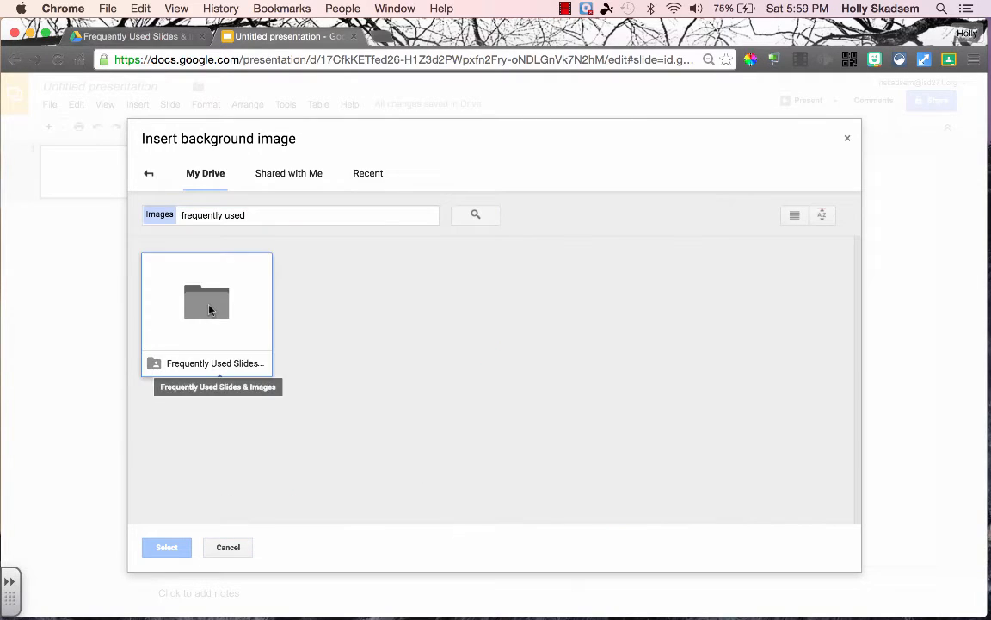
pyautogui.doubleClick(206, 301)
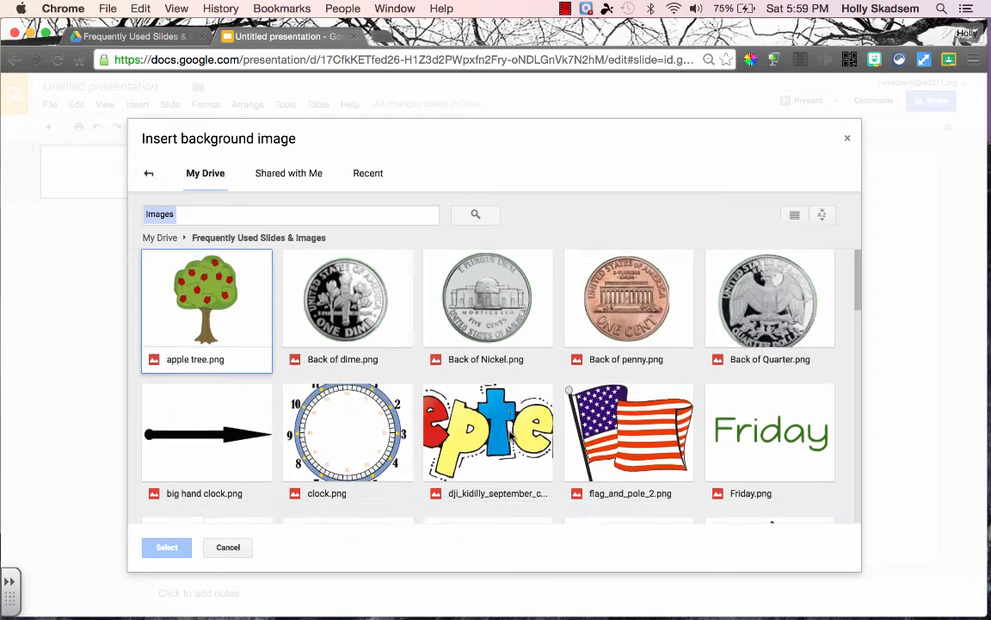
pyautogui.scroll(-3)
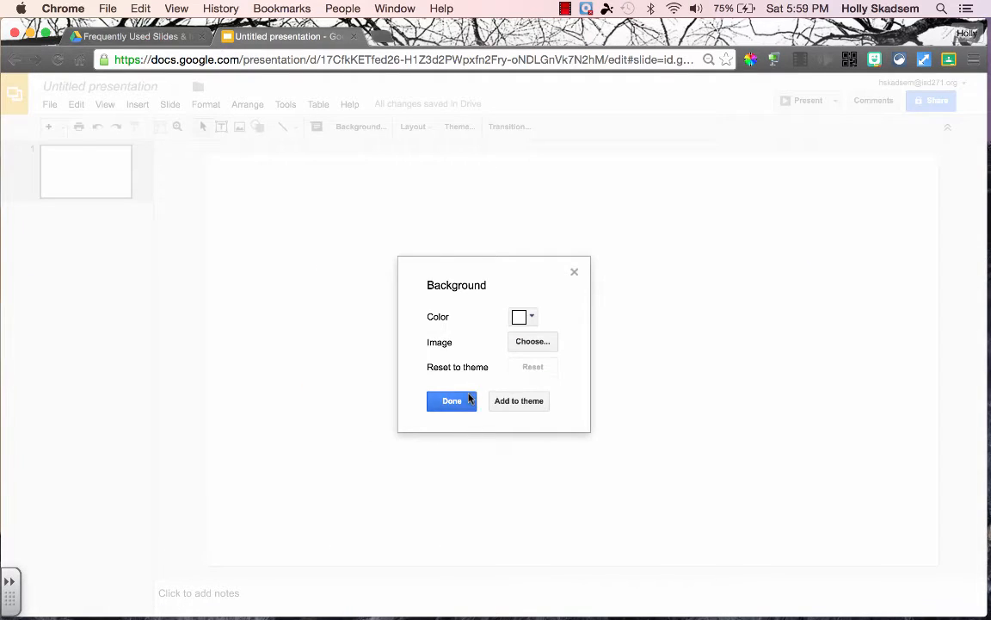
pyautogui.click(451, 400)
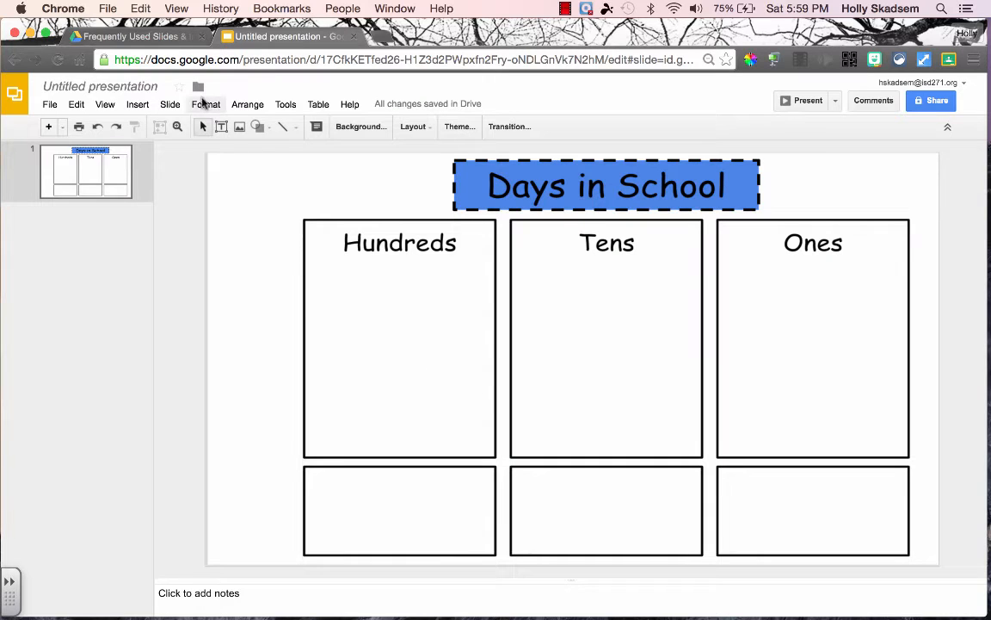
# - Insert the hundreds block grid picture from the Frequently Used Slides & Images Drive folder onto the slide
pyautogui.click(137, 104)
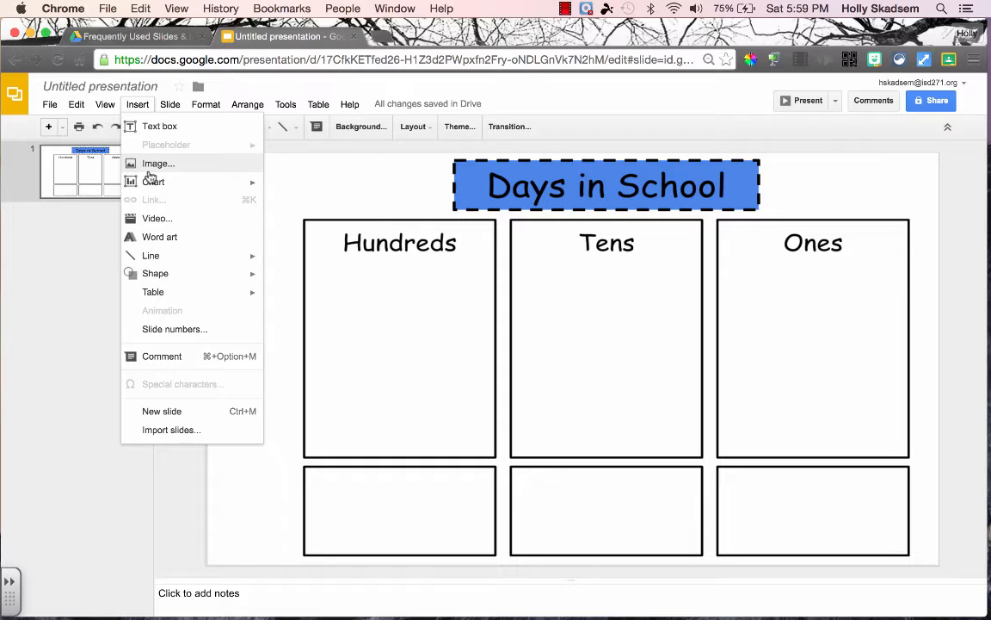
pyautogui.click(158, 161)
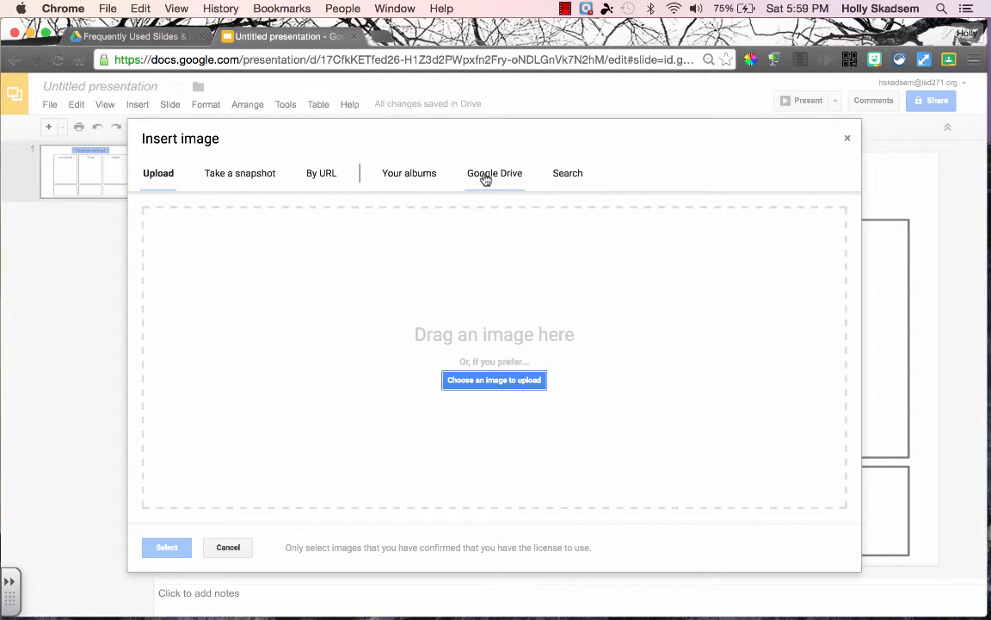
pyautogui.click(494, 172)
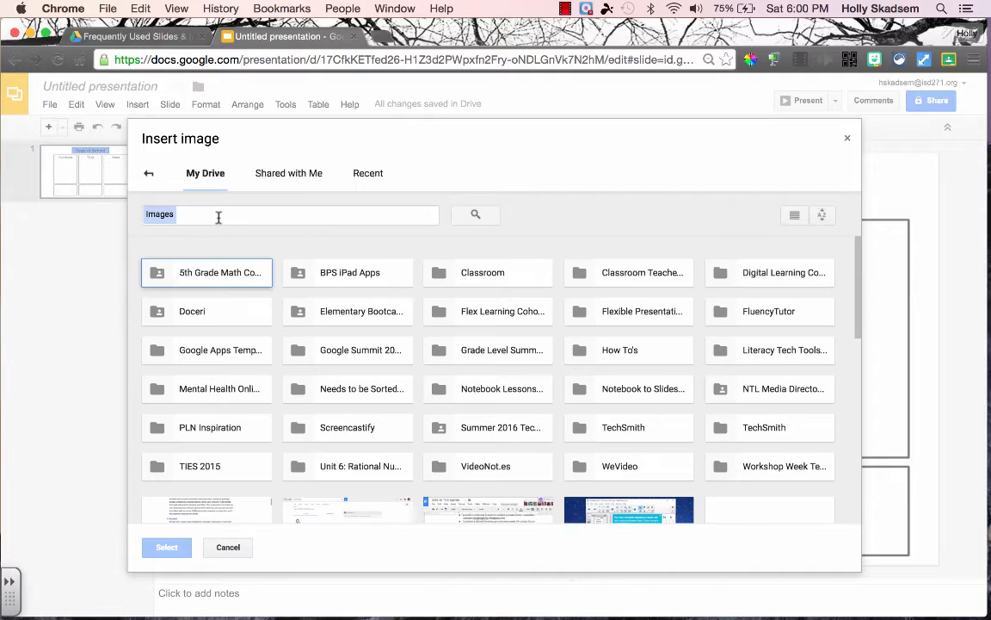
pyautogui.write('frequently used')
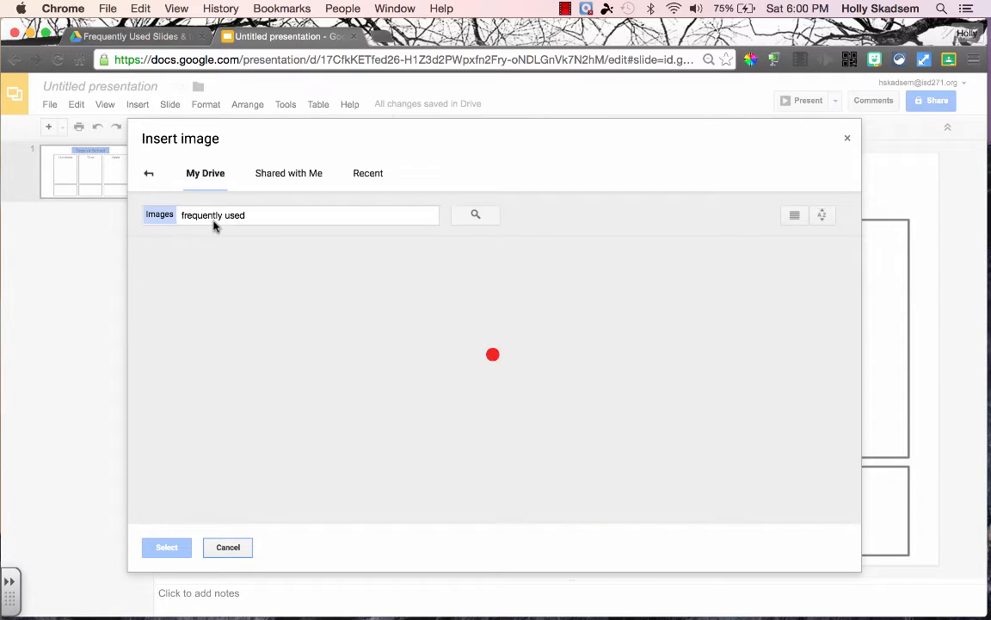
pyautogui.click(475, 214)
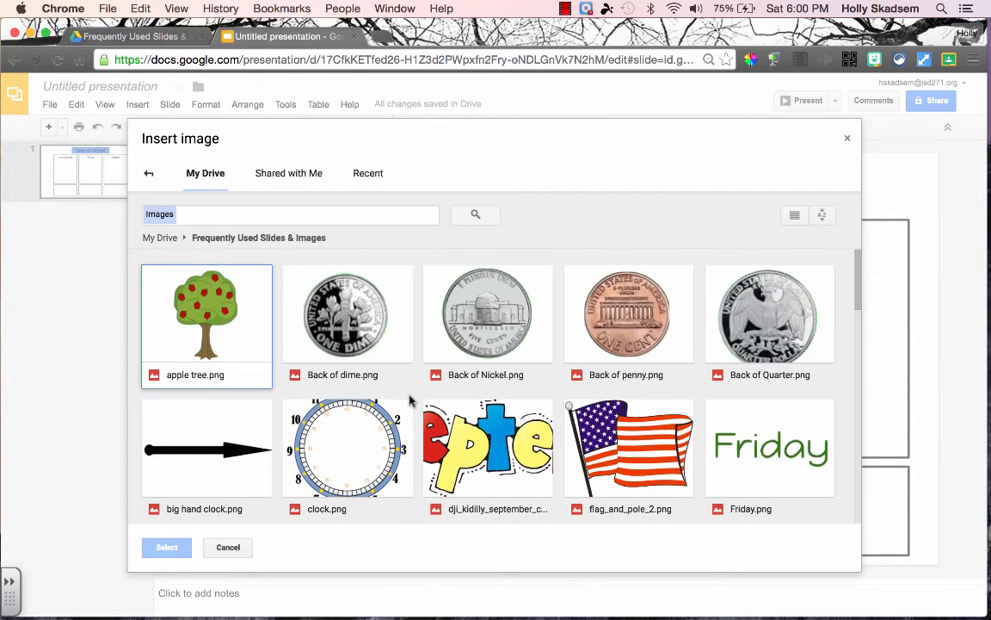
pyautogui.scroll(-3)
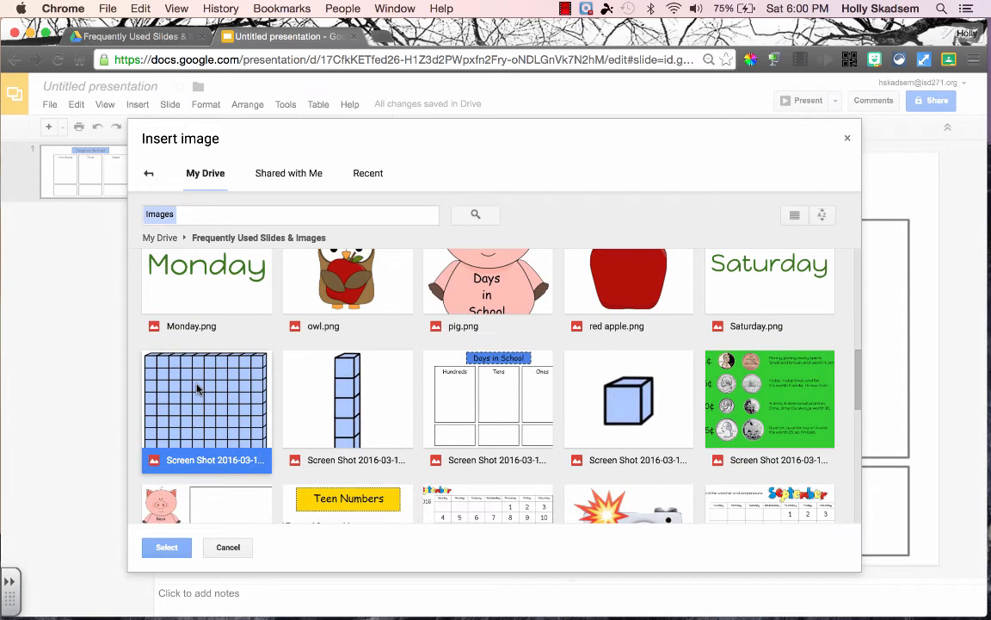
pyautogui.click(227, 548)
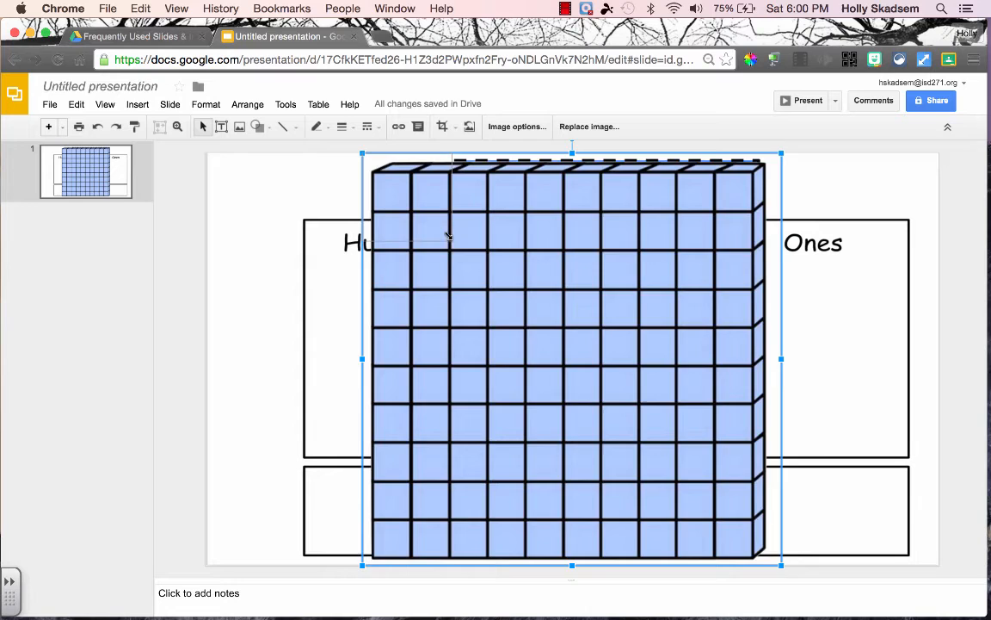
pyautogui.click(137, 103)
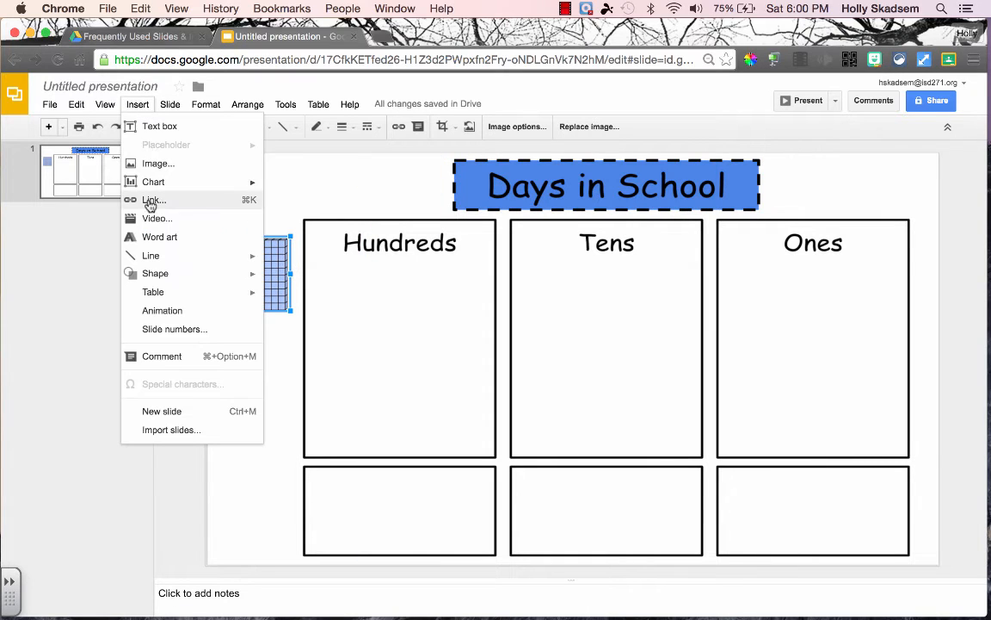
# - Insert the tens rod picture from the Frequently Used Drive folder as a small block under the Tens column
pyautogui.click(158, 164)
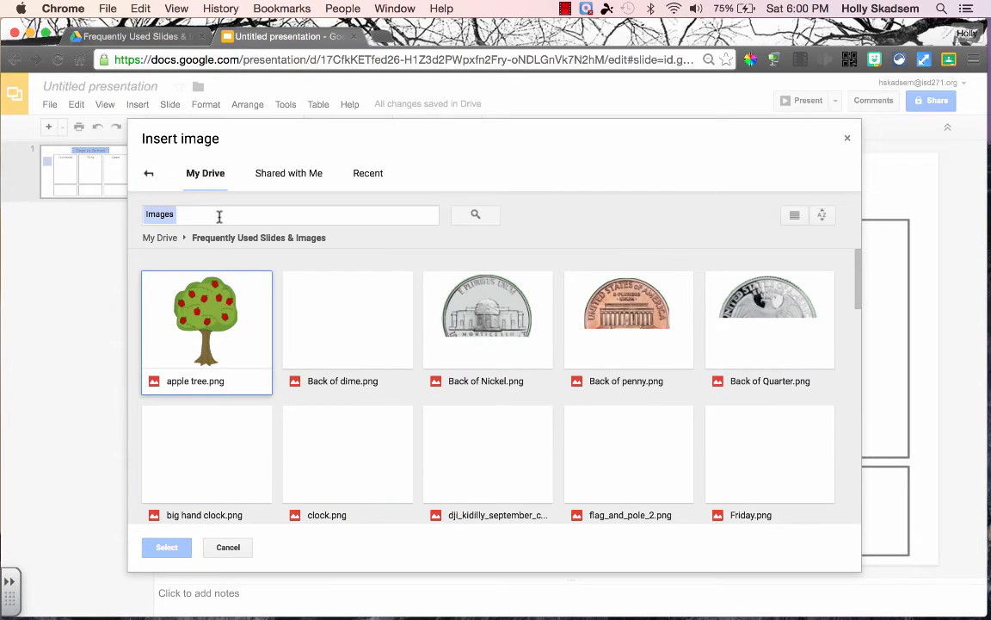
pyautogui.scroll(-3)
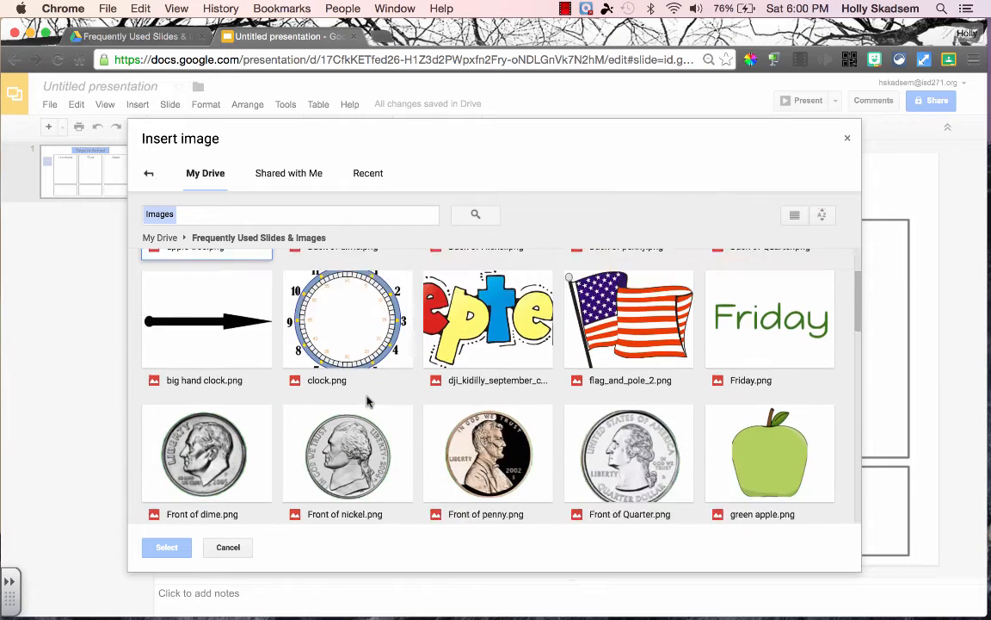
pyautogui.scroll(-3)
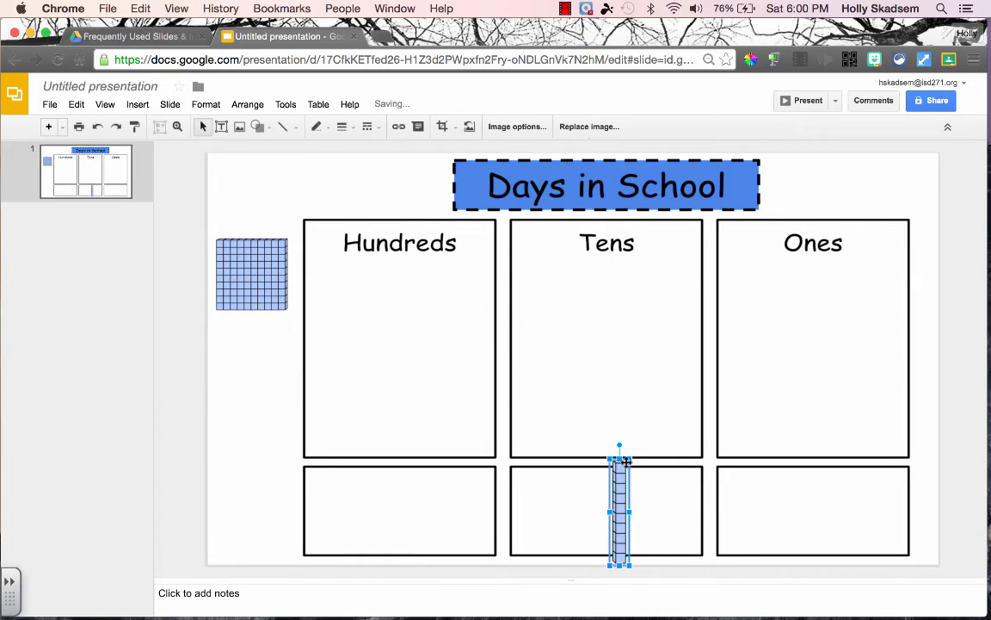
pyautogui.click(138, 103)
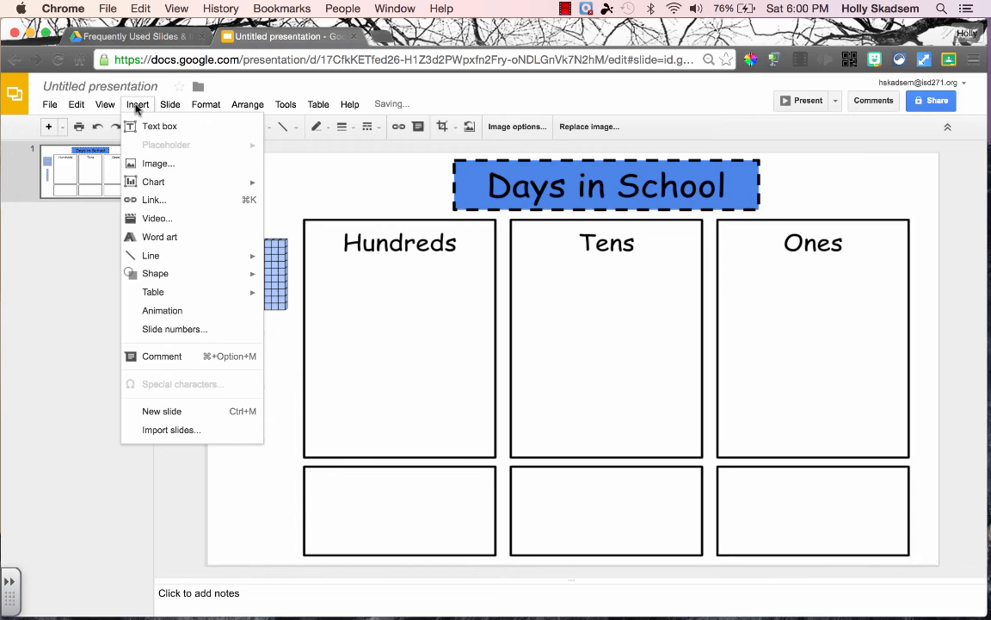
# - Insert the single ones cube picture from Drive to complete the left-edge block column
pyautogui.click(158, 164)
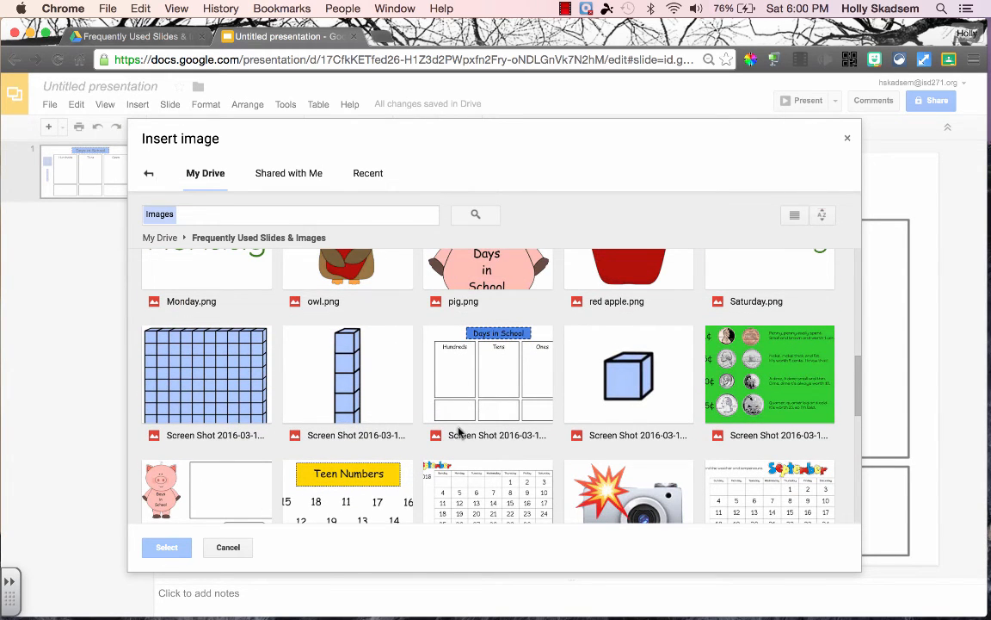
pyautogui.click(165, 547)
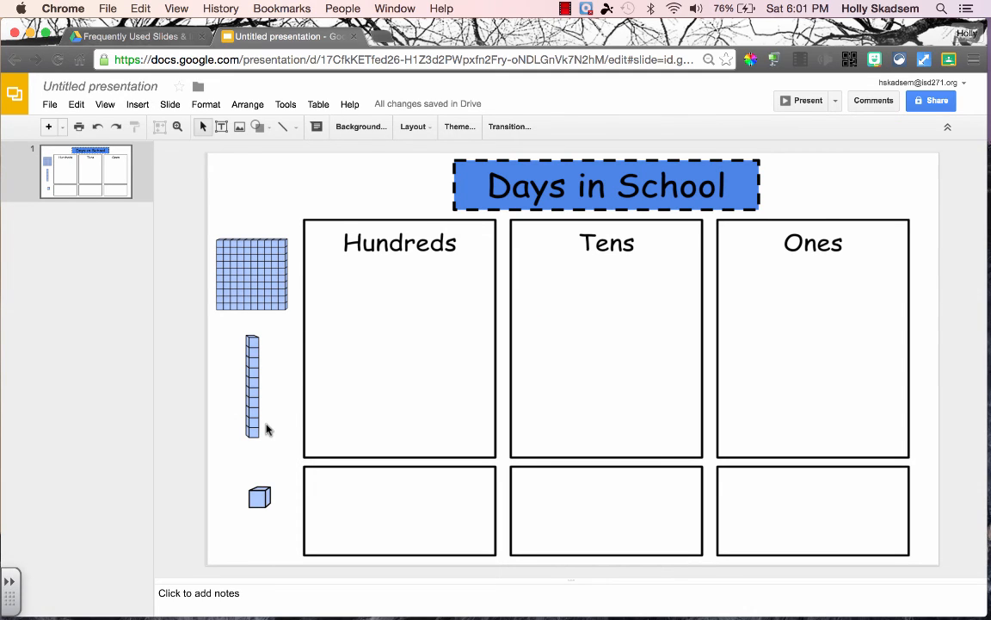
pyautogui.moveTo(279, 330)
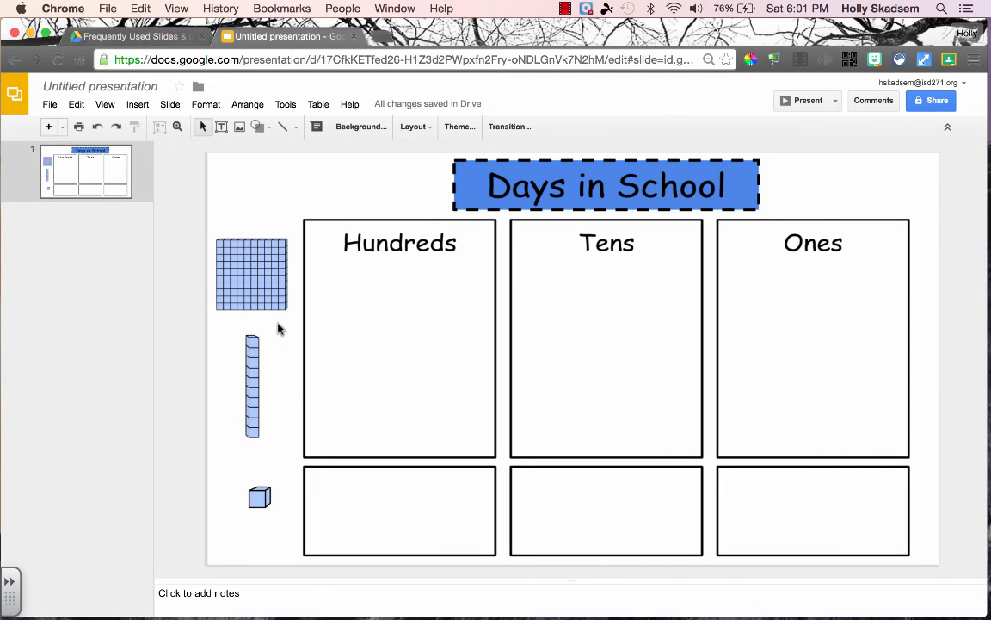
pyautogui.moveTo(447, 313)
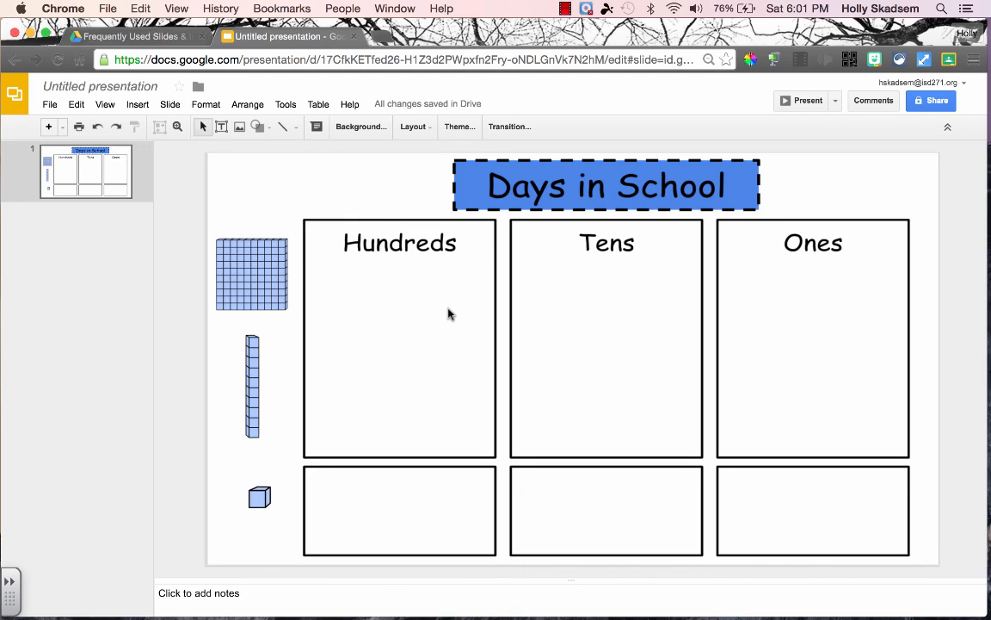